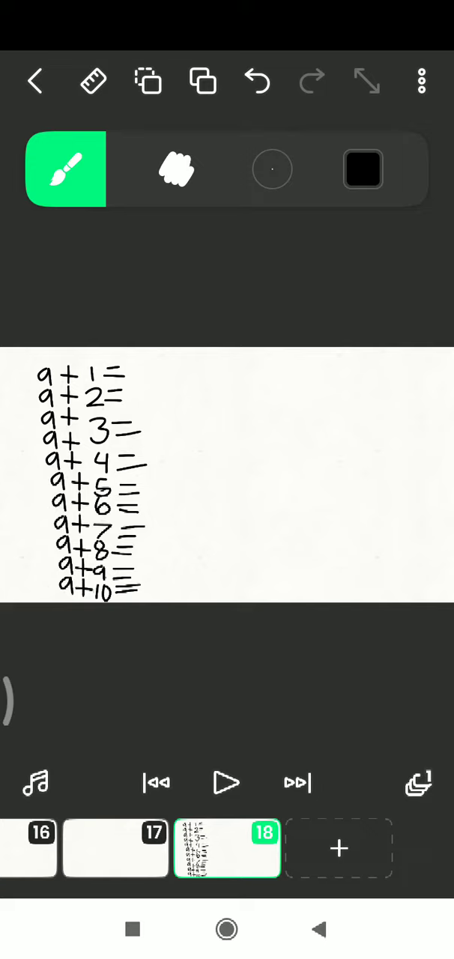
- Rotate and trim the top rows' plus signs into × signs with Lasso and Eraser
{"action": "left_click", "coordinate": [66, 169]}
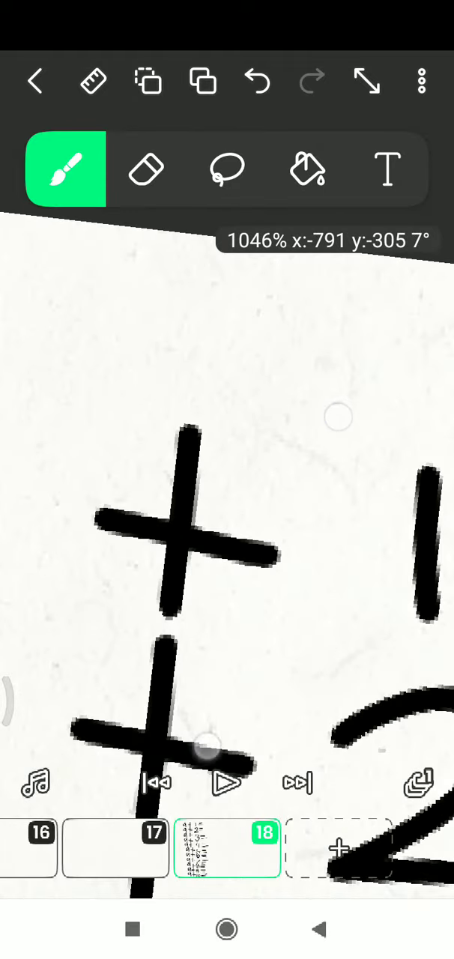
{"action": "left_click", "coordinate": [227, 168]}
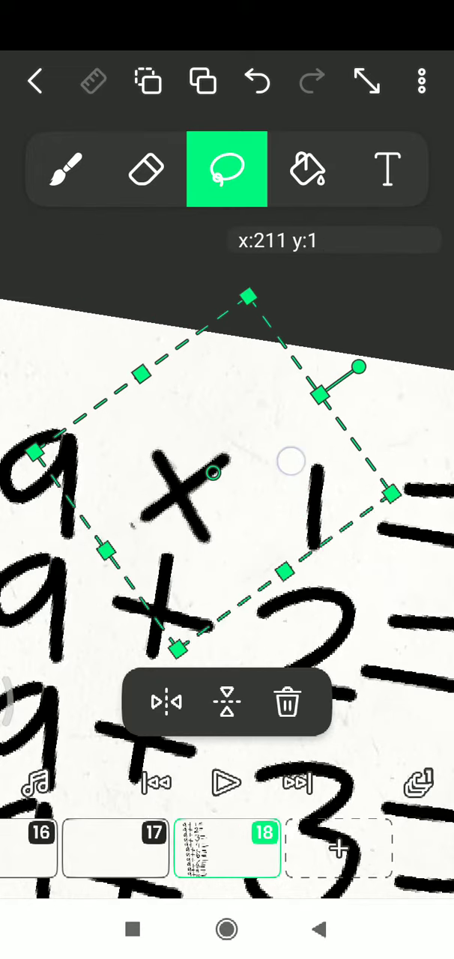
{"action": "left_click", "coordinate": [66, 169]}
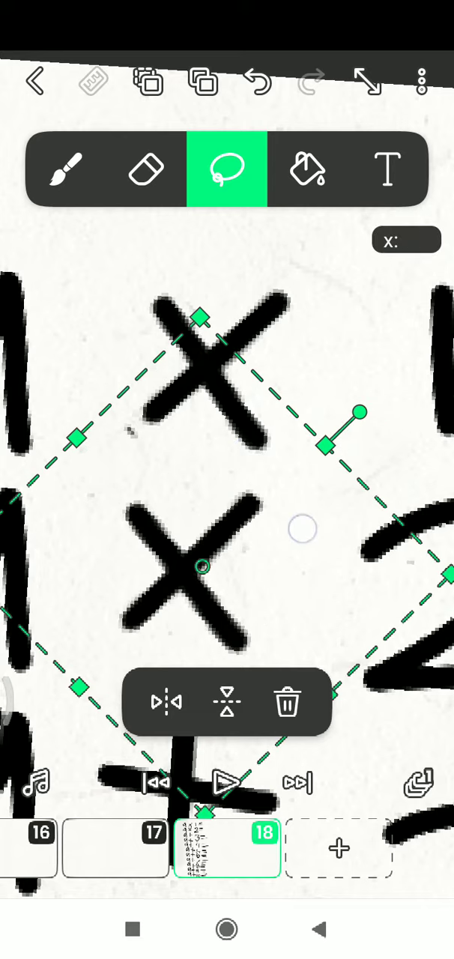
{"action": "left_click", "coordinate": [146, 169]}
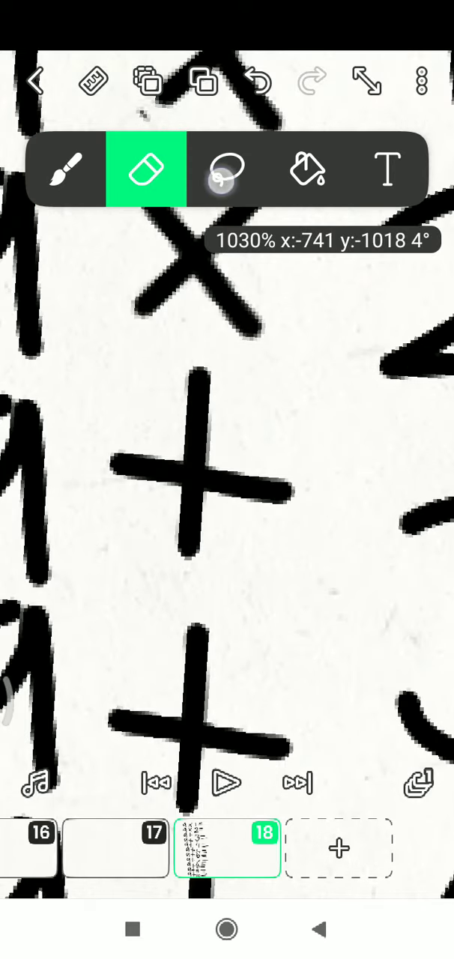
{"action": "left_click", "coordinate": [226, 168]}
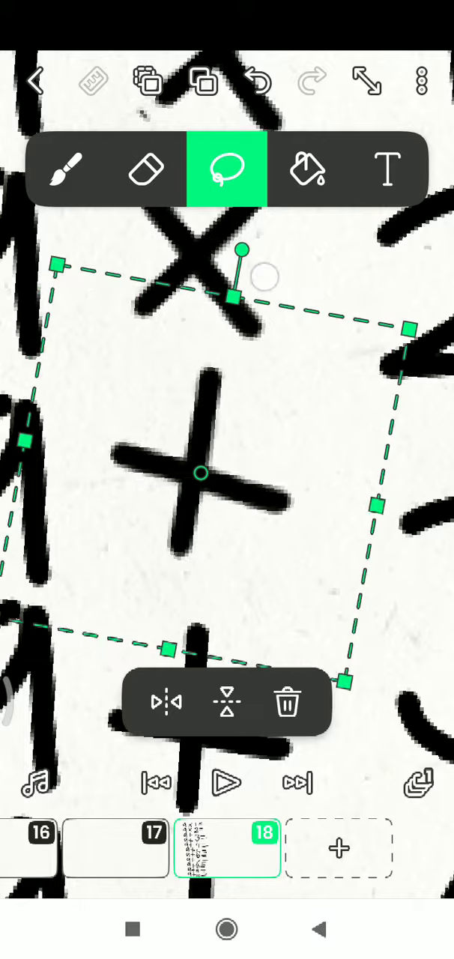
{"action": "left_click", "coordinate": [146, 168]}
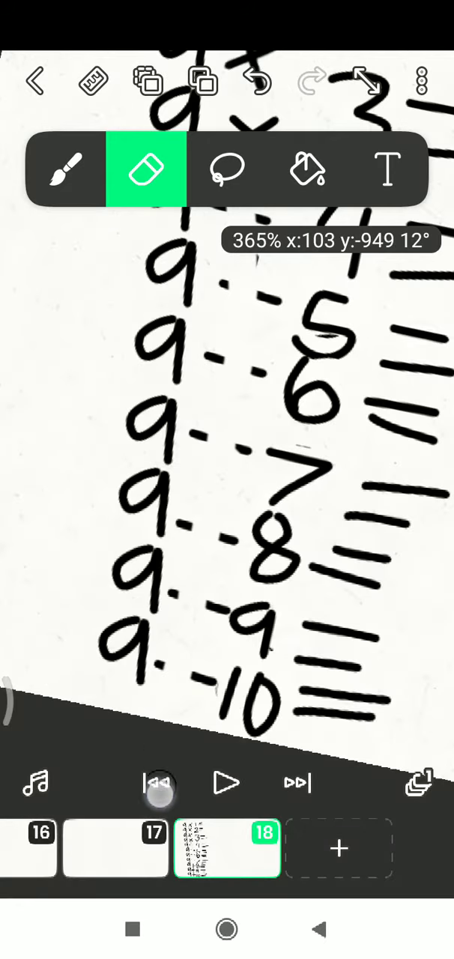
- Finish the × signs, write products 09 to 90, and pick bright green
{"action": "left_click", "coordinate": [65, 169]}
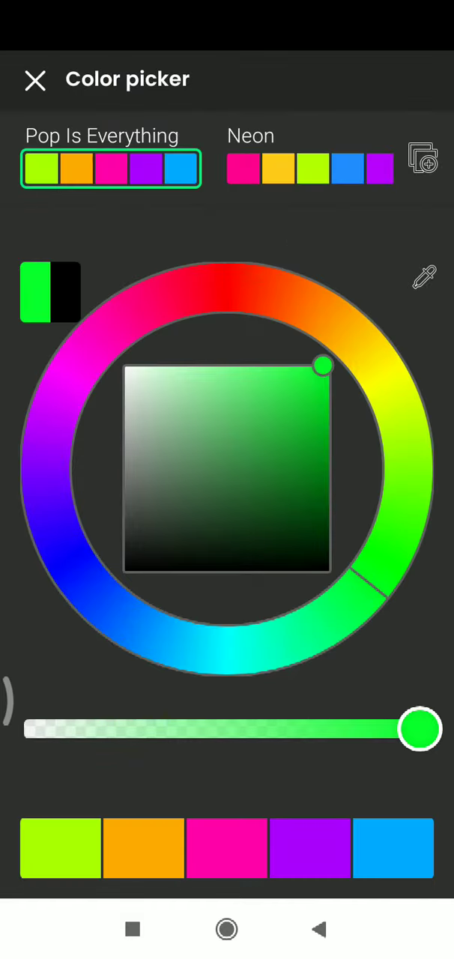
- Draw the green checkmark beside the table, then switch the colour to black
{"action": "left_click", "coordinate": [35, 80]}
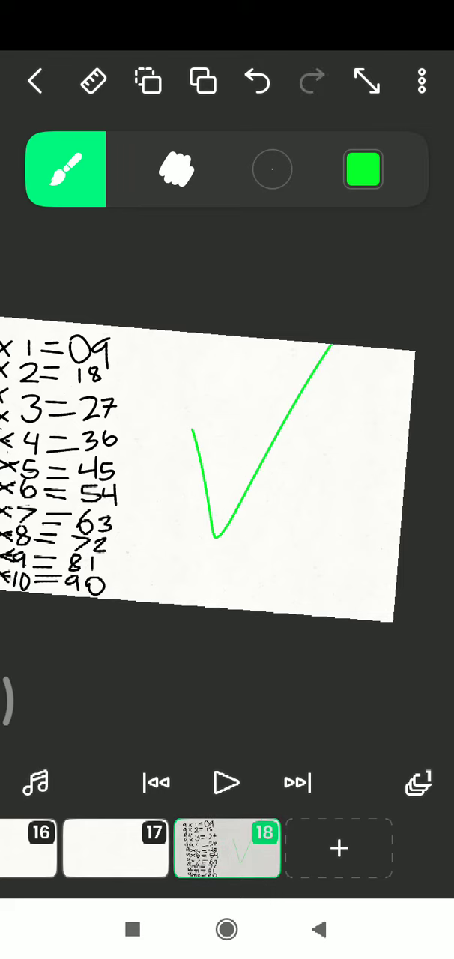
{"action": "left_click", "coordinate": [364, 169]}
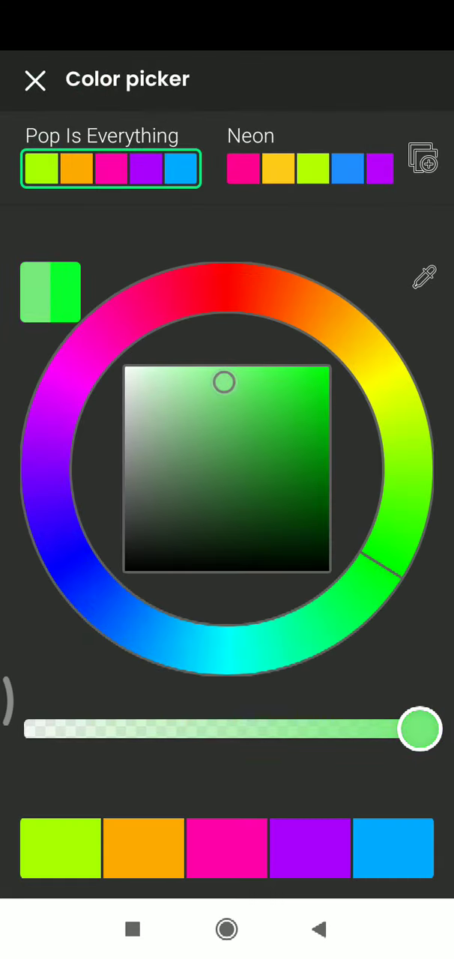
{"action": "left_click", "coordinate": [35, 79]}
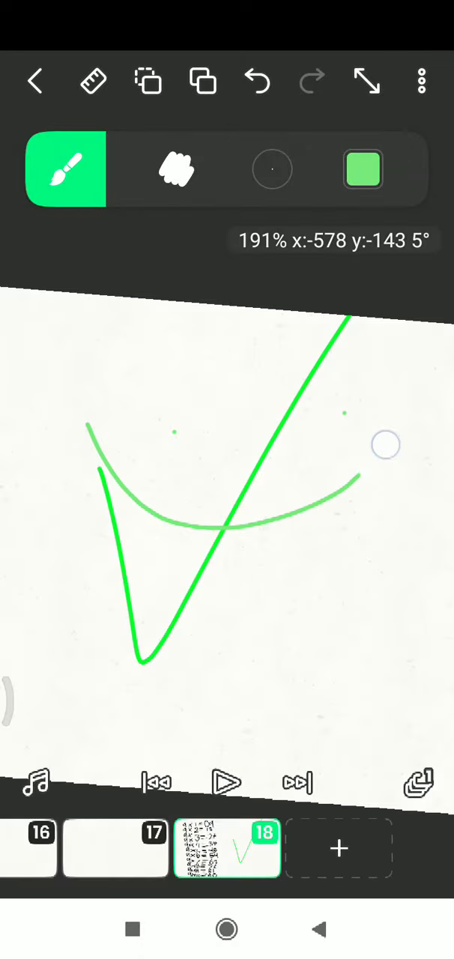
{"action": "left_click", "coordinate": [363, 170]}
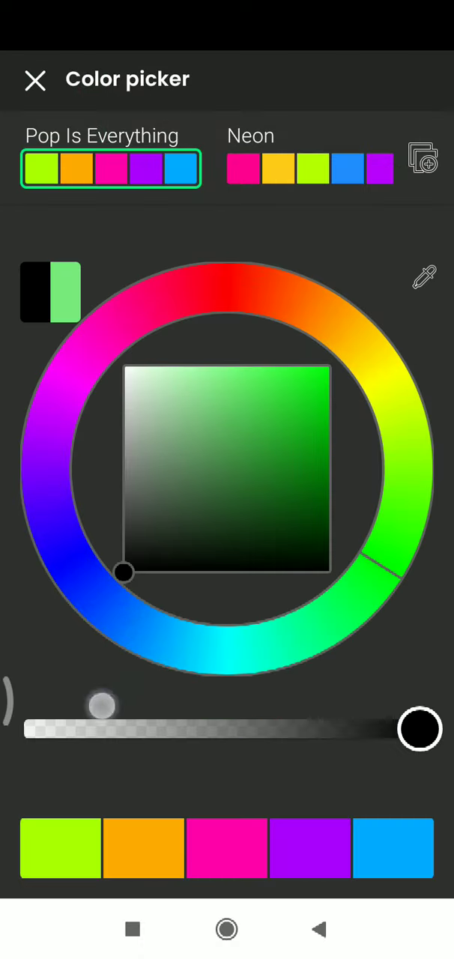